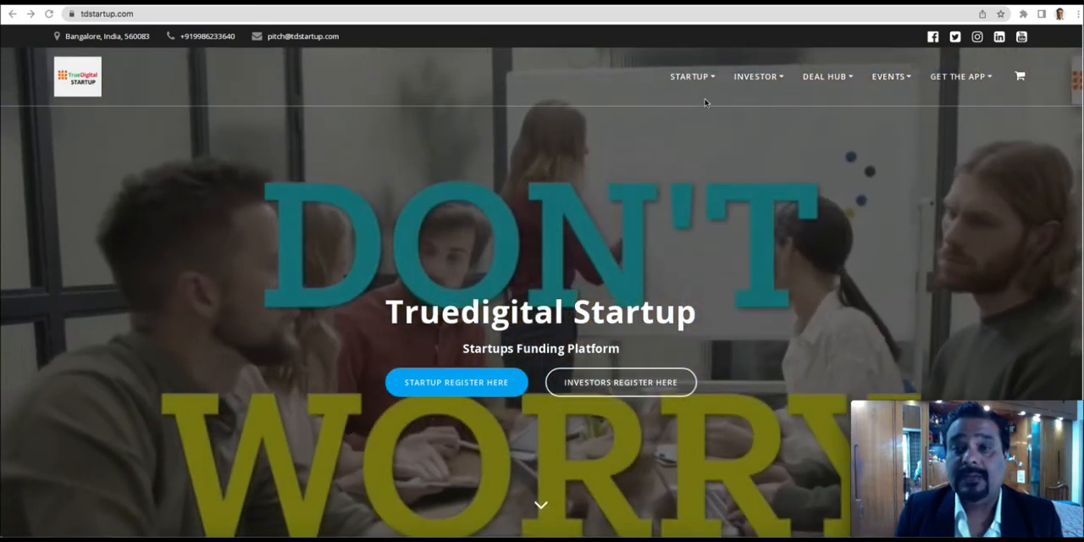
Reveal the STARTUP menu's funding programs: Pitch, Angel X, Seed X, Venture X, Syndicate X, Series X, Advisor X
click(688, 76)
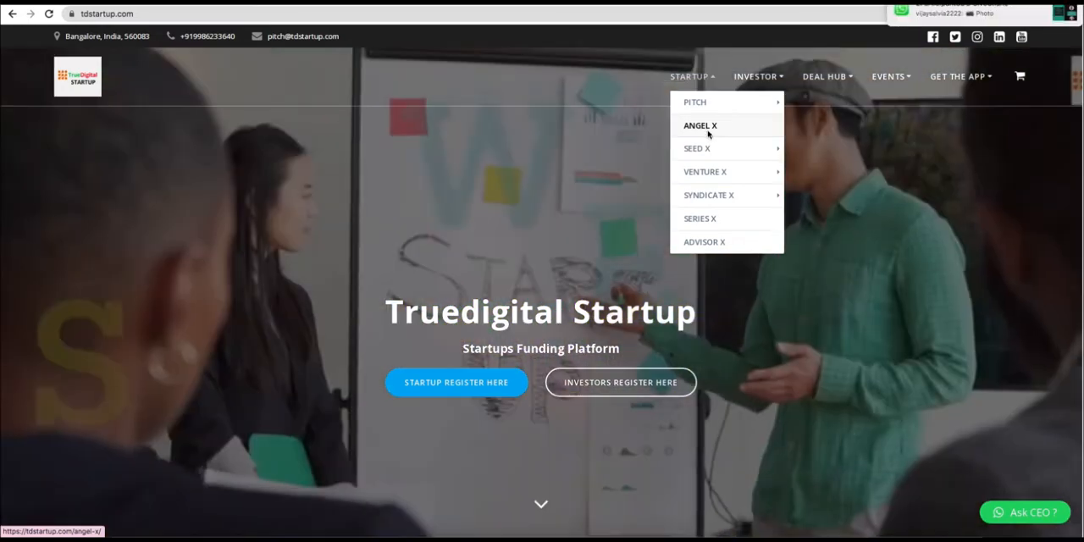
mouse_move(697, 148)
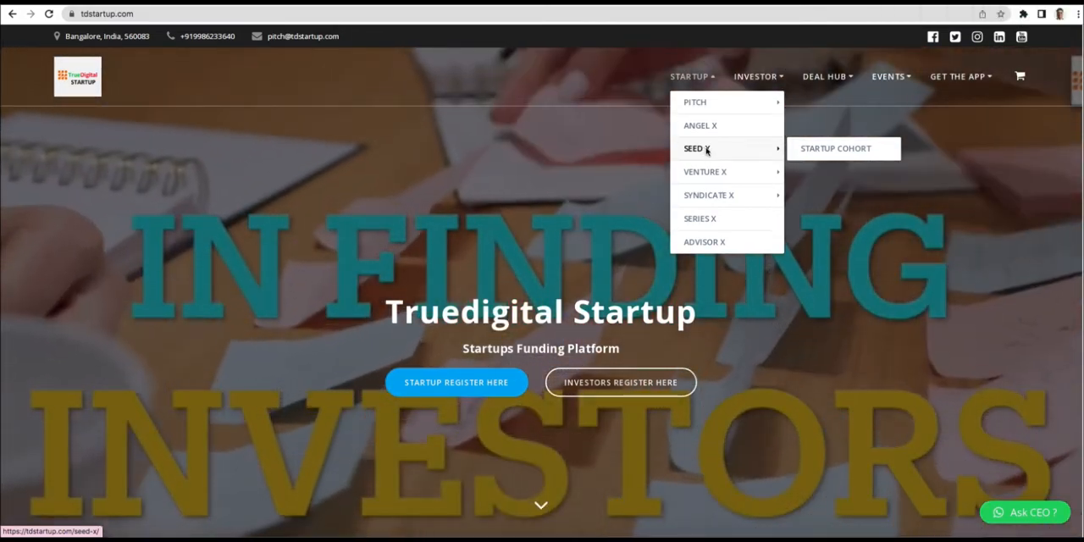
mouse_move(704, 171)
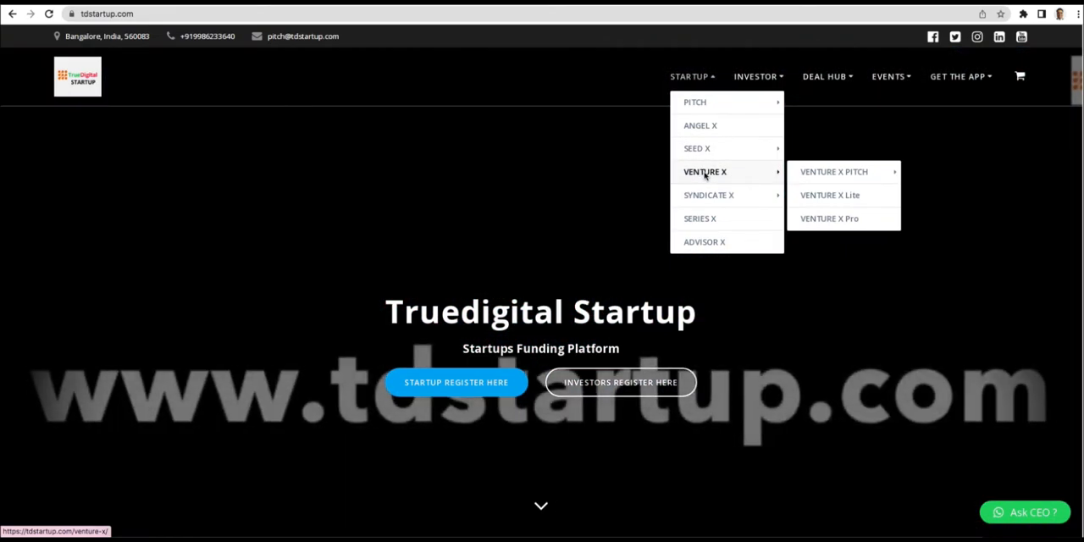
mouse_move(833, 171)
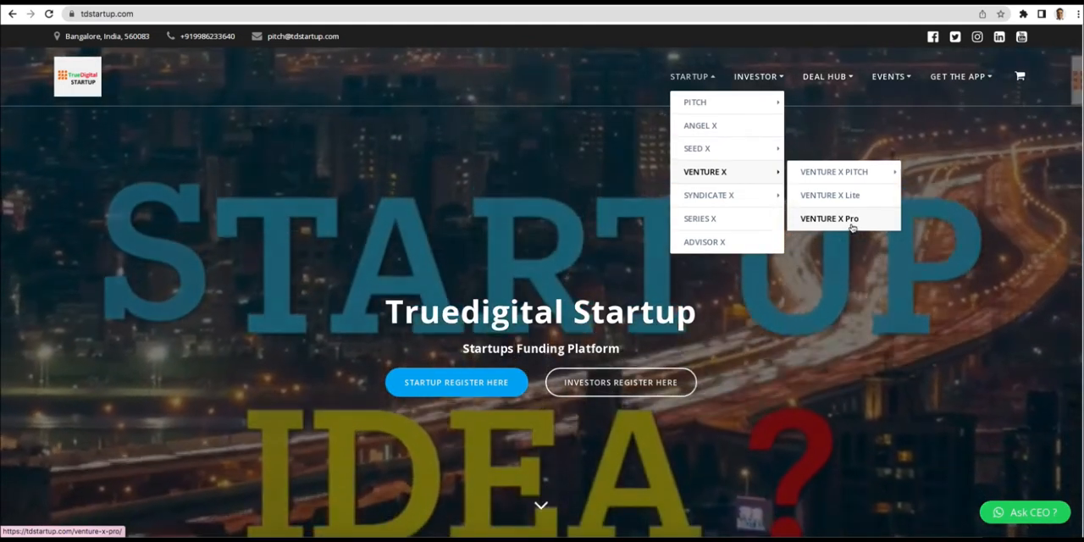
mouse_move(708, 194)
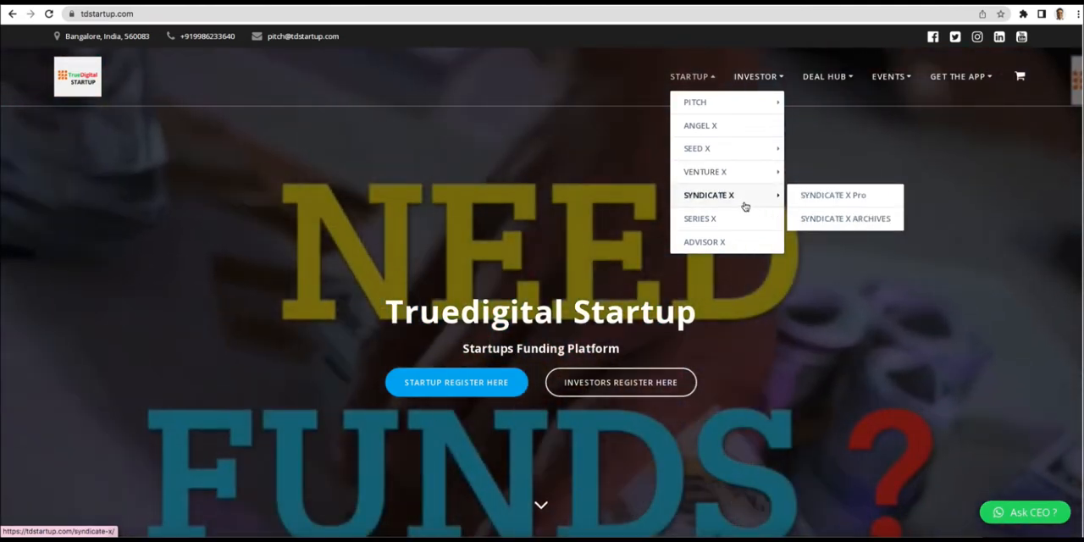